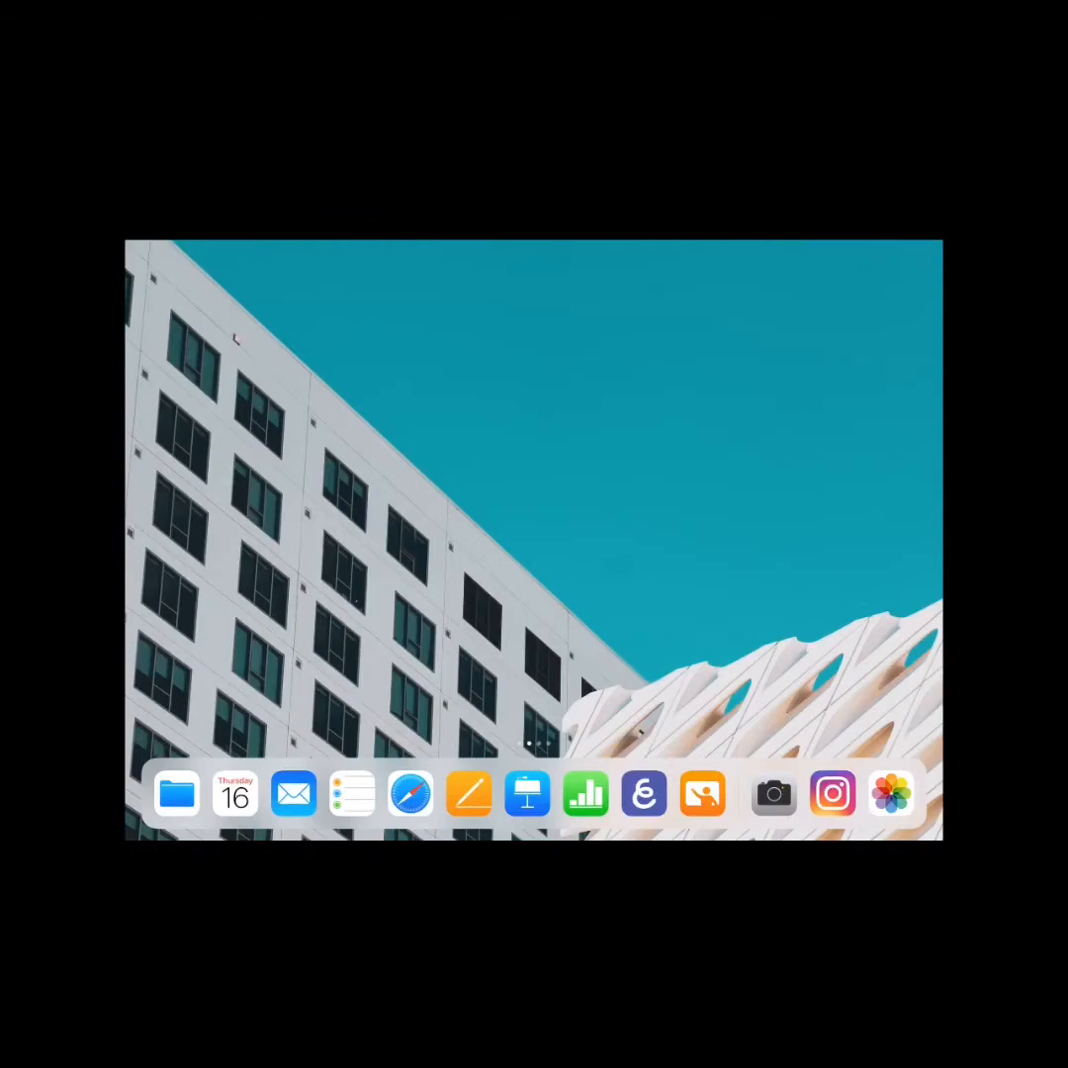
- Start a new Keynote presentation from the photo library screen
click(891, 793)
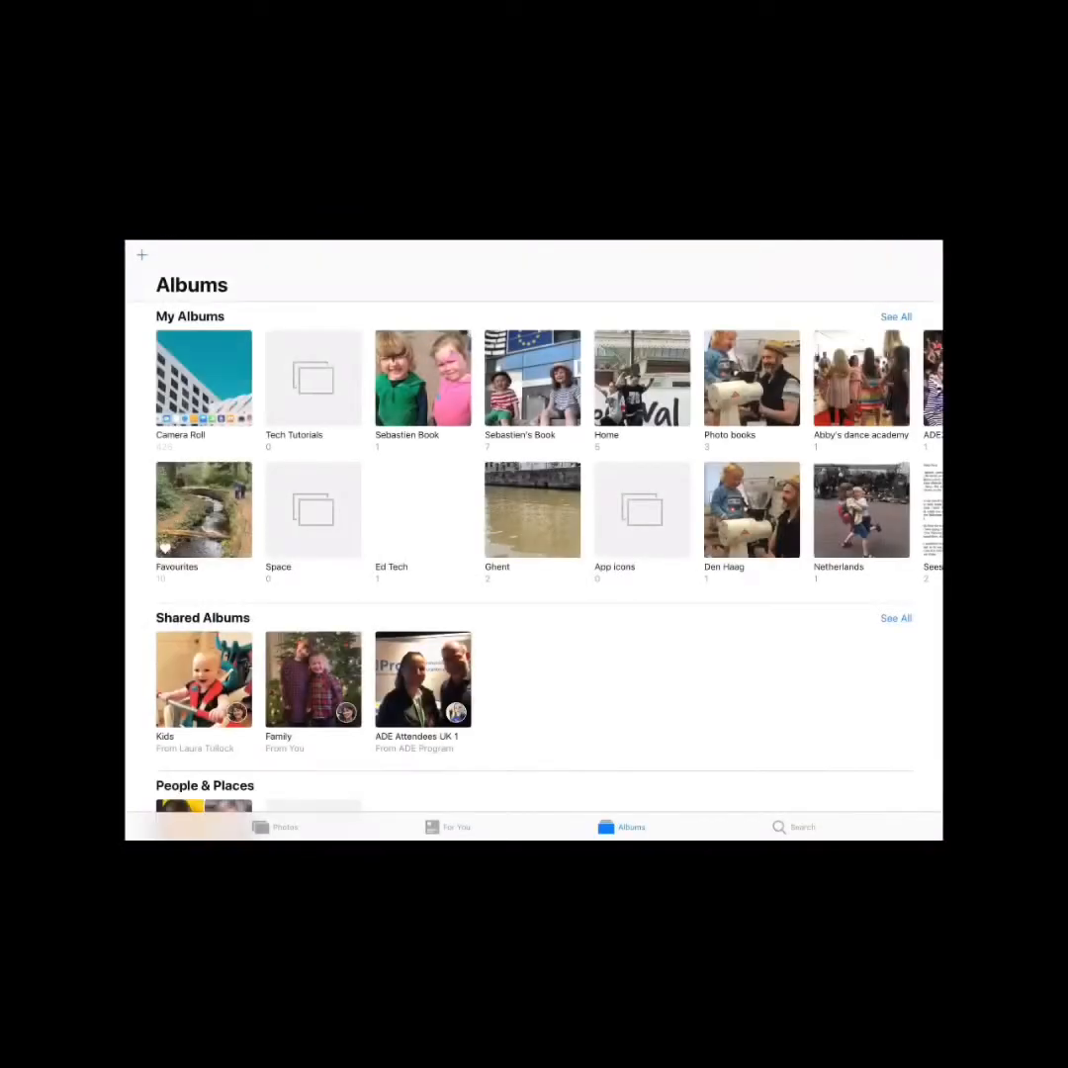
click(204, 378)
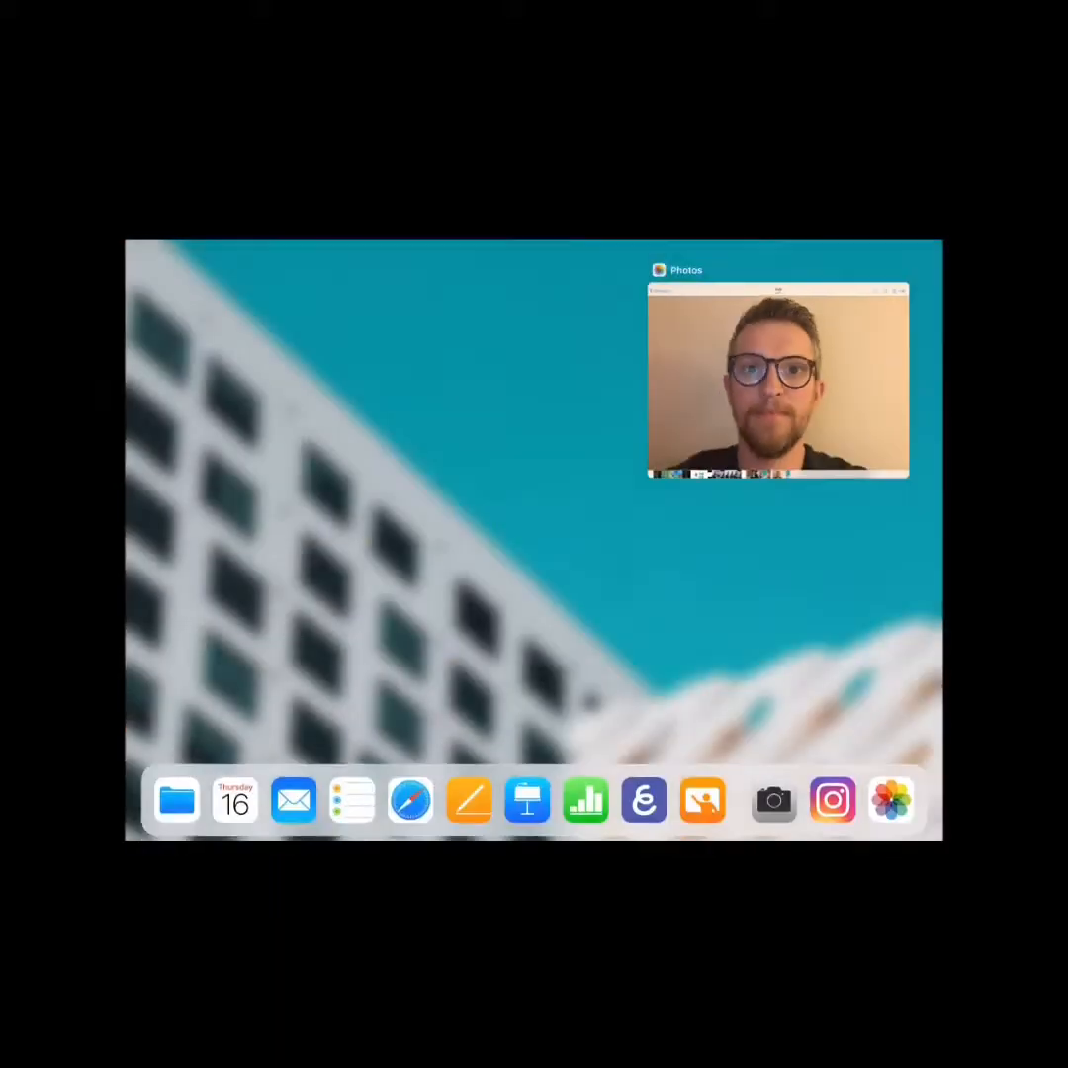
click(526, 799)
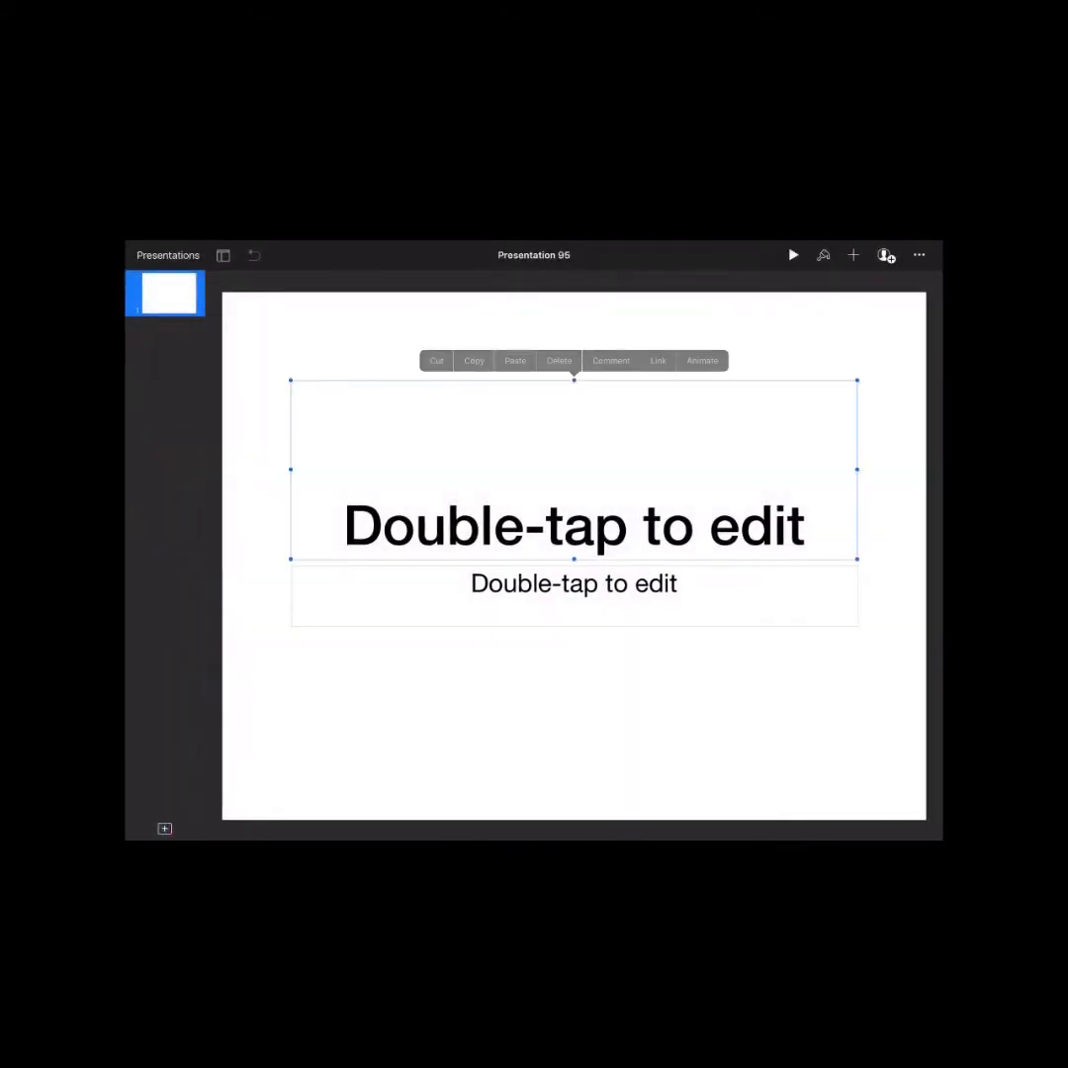
- Remove the title and subtitle placeholders and insert a selfie from the Selfies album
click(558, 360)
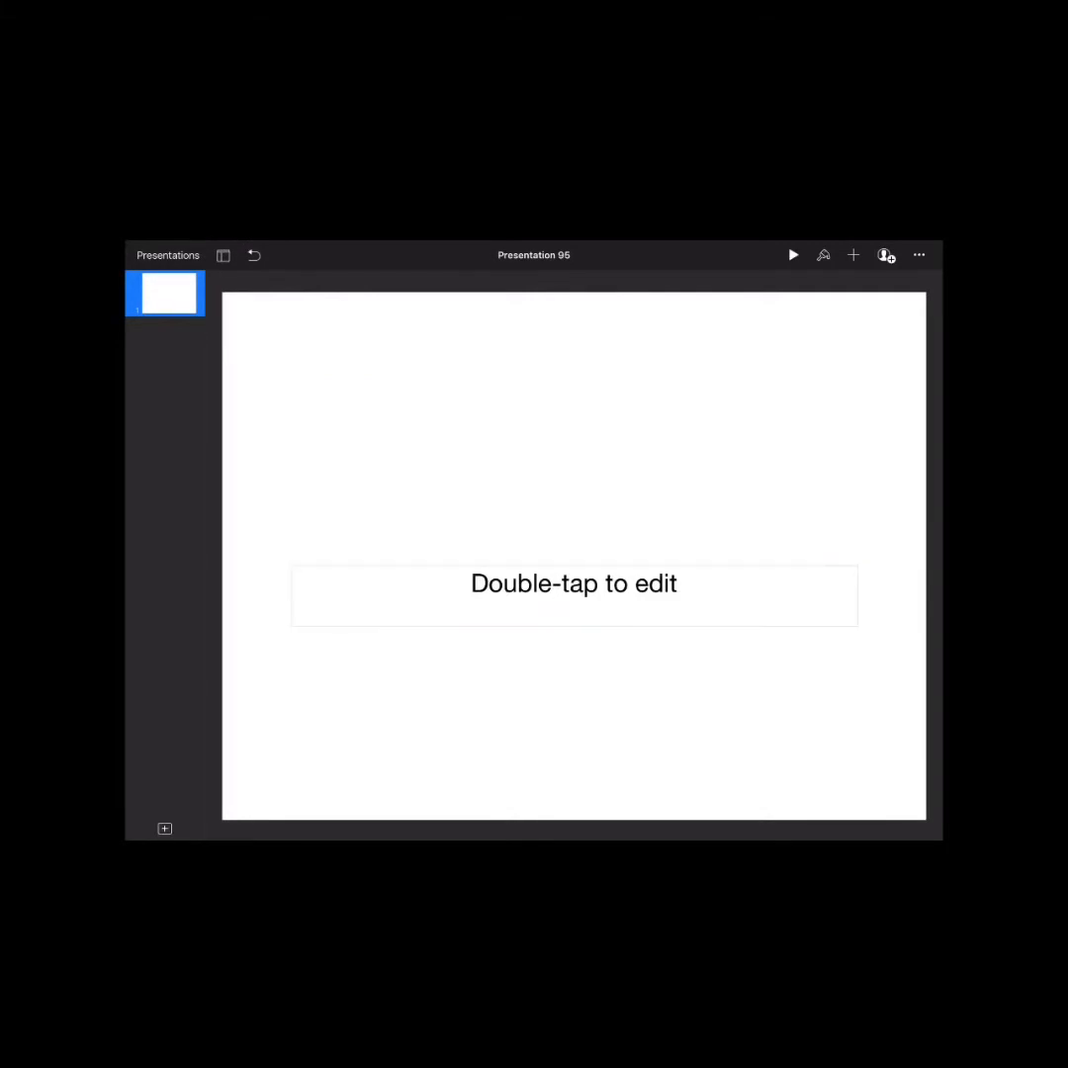
click(853, 253)
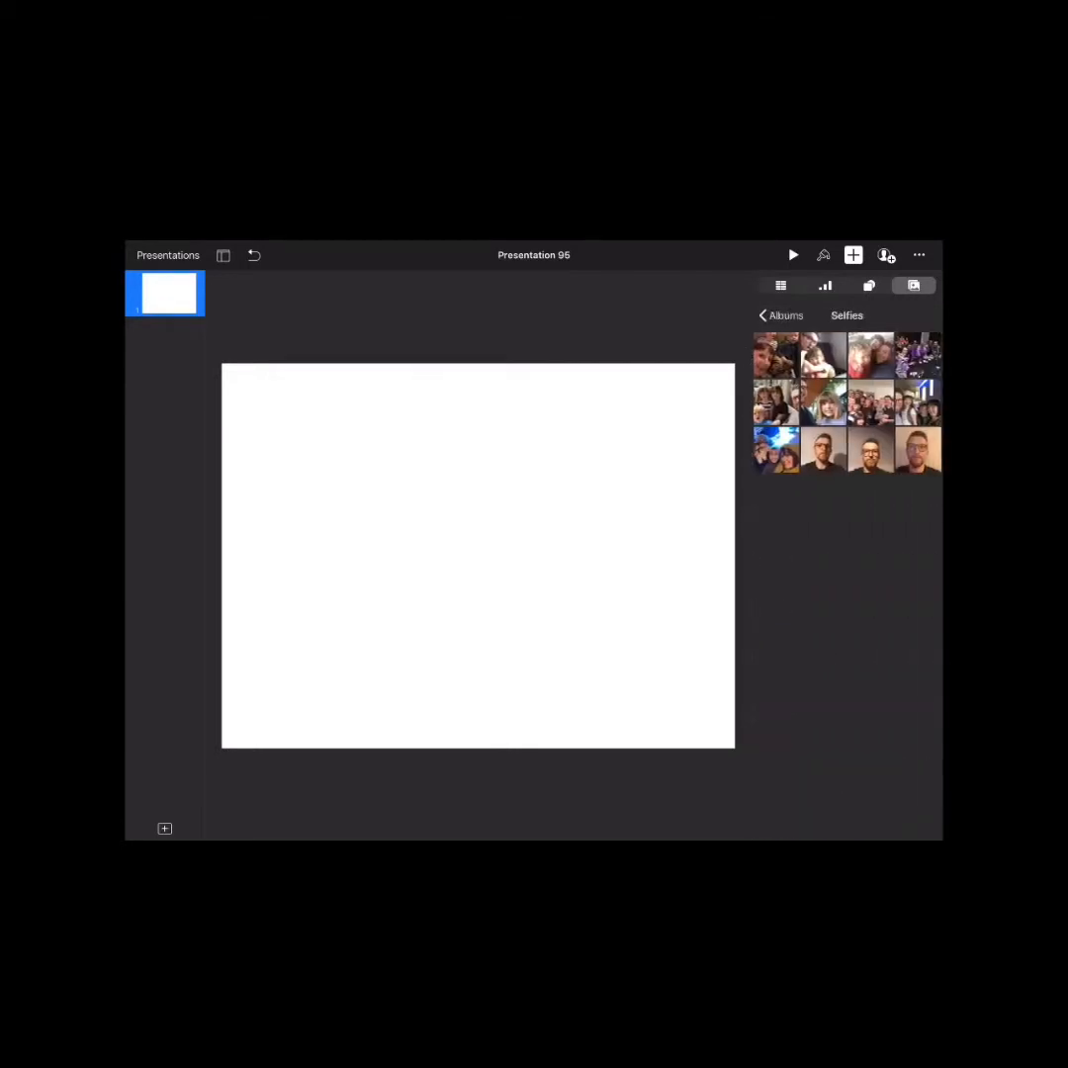
click(871, 447)
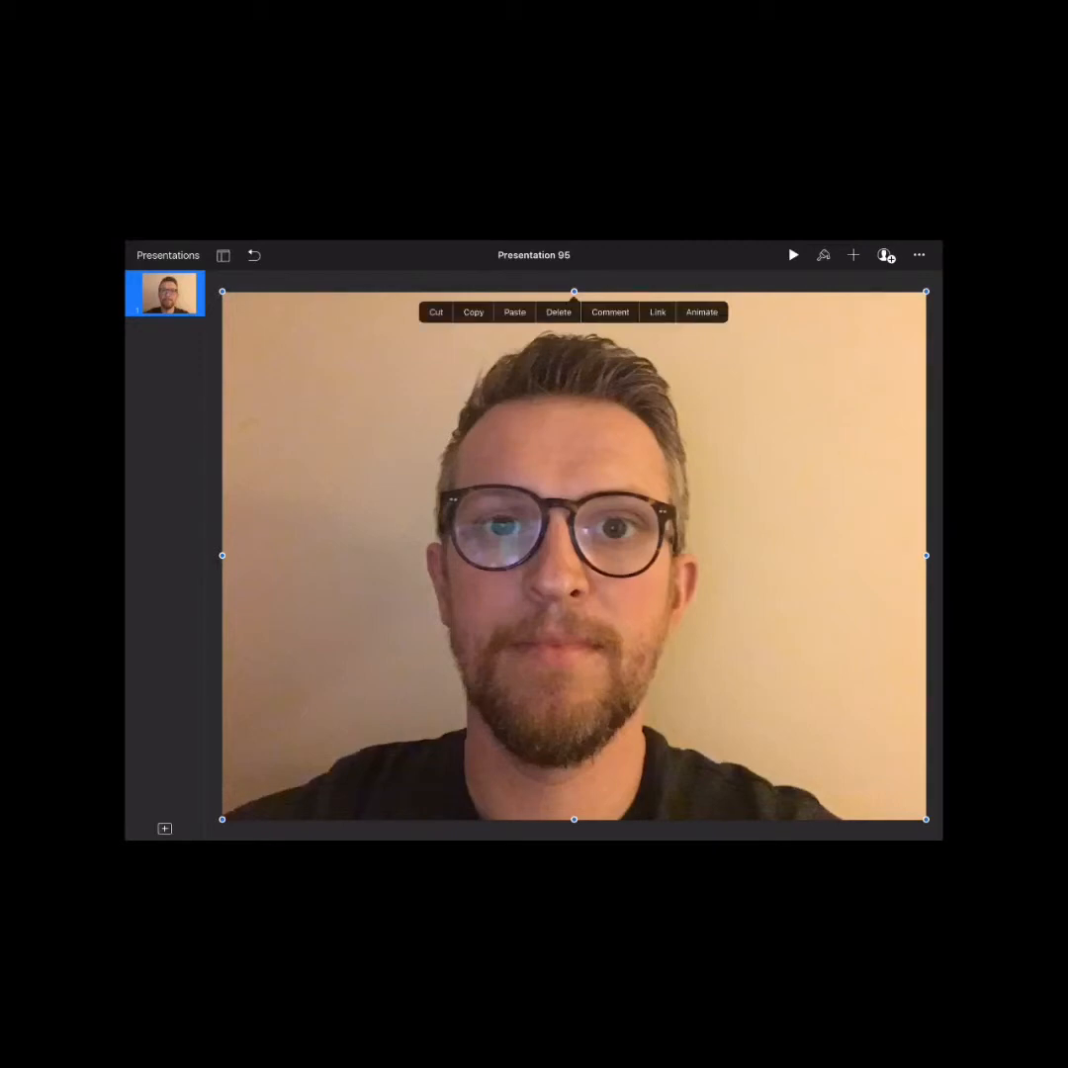
- Remove the selfie's background with Instant Alpha under Format > Image, then begin mask editing
click(823, 256)
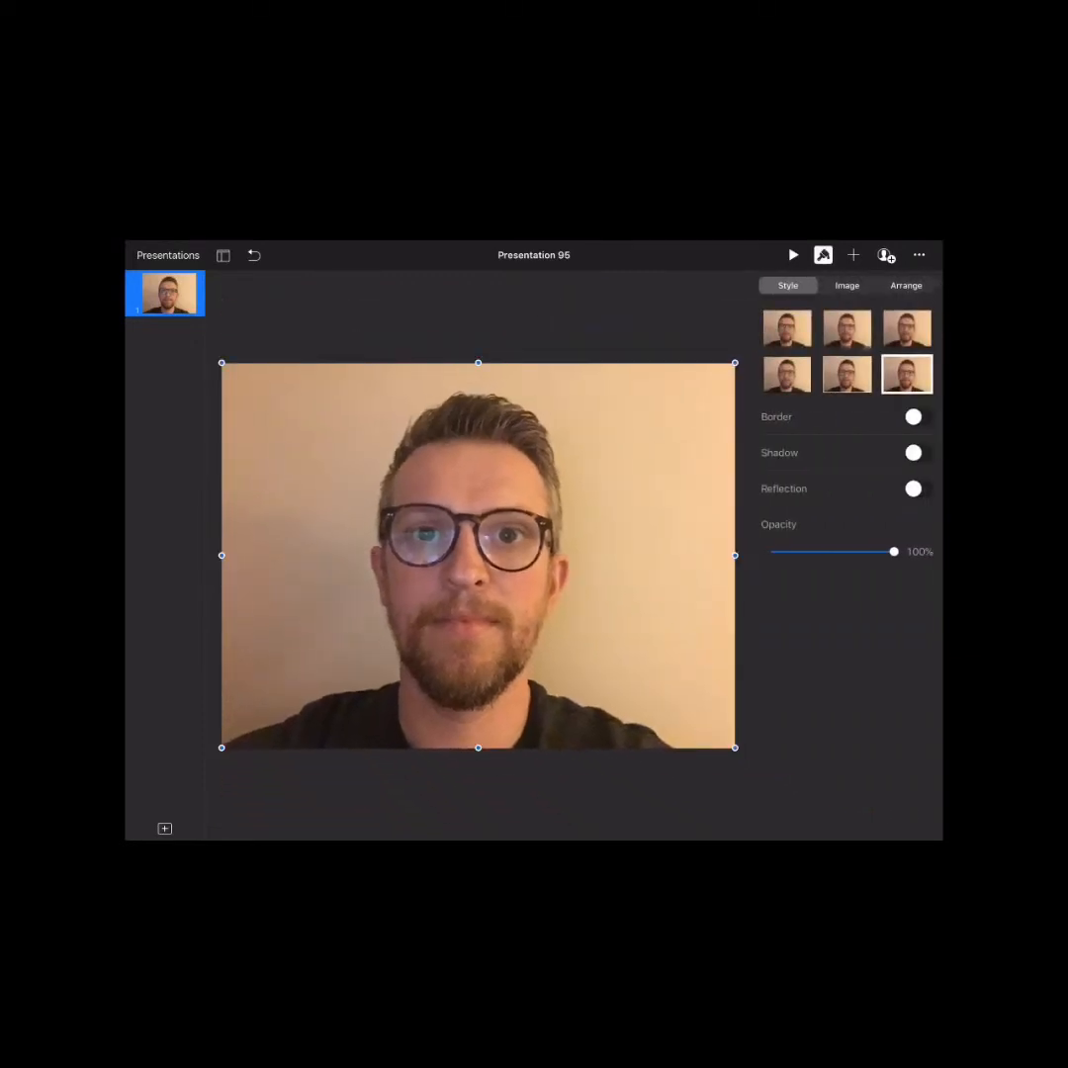
click(847, 285)
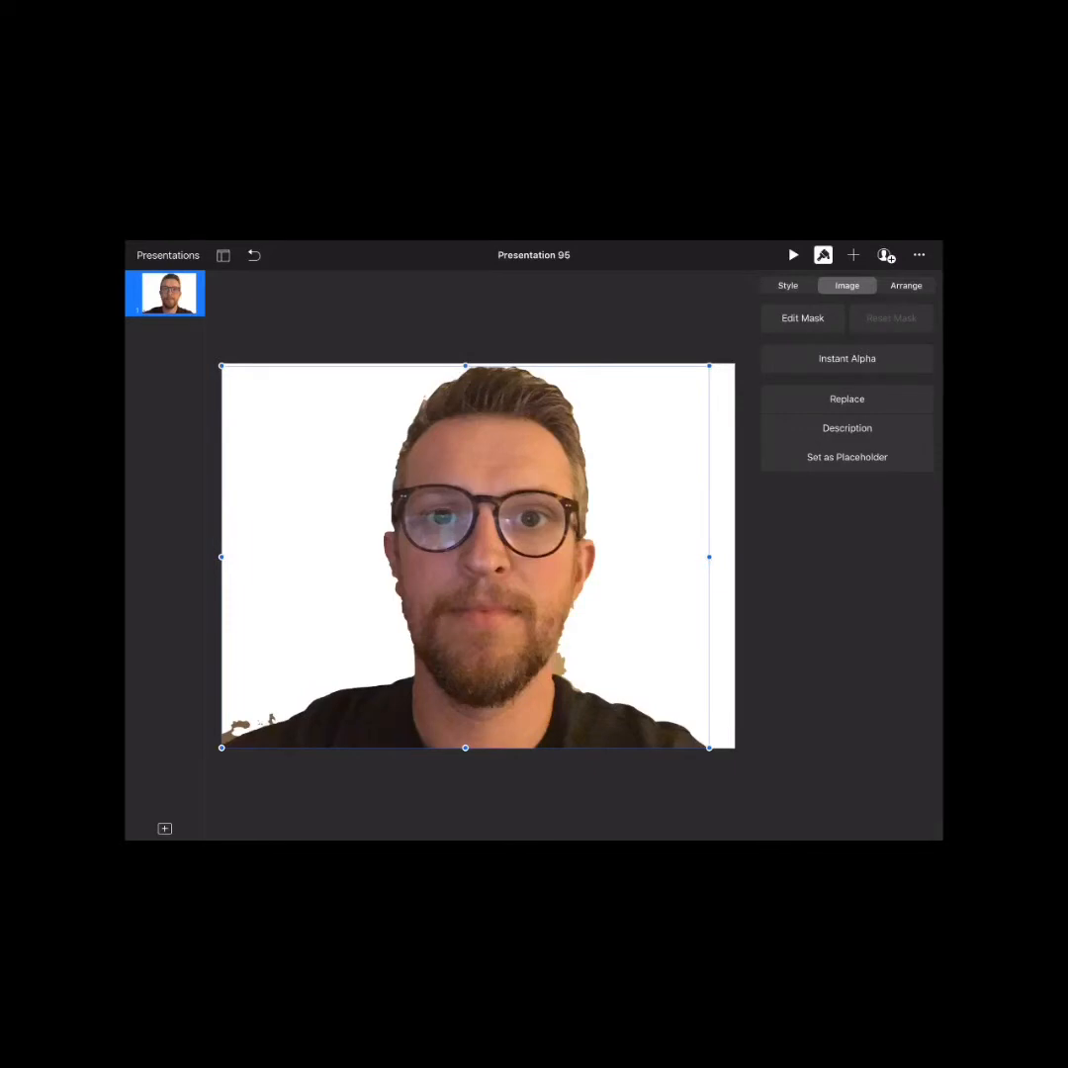
click(847, 358)
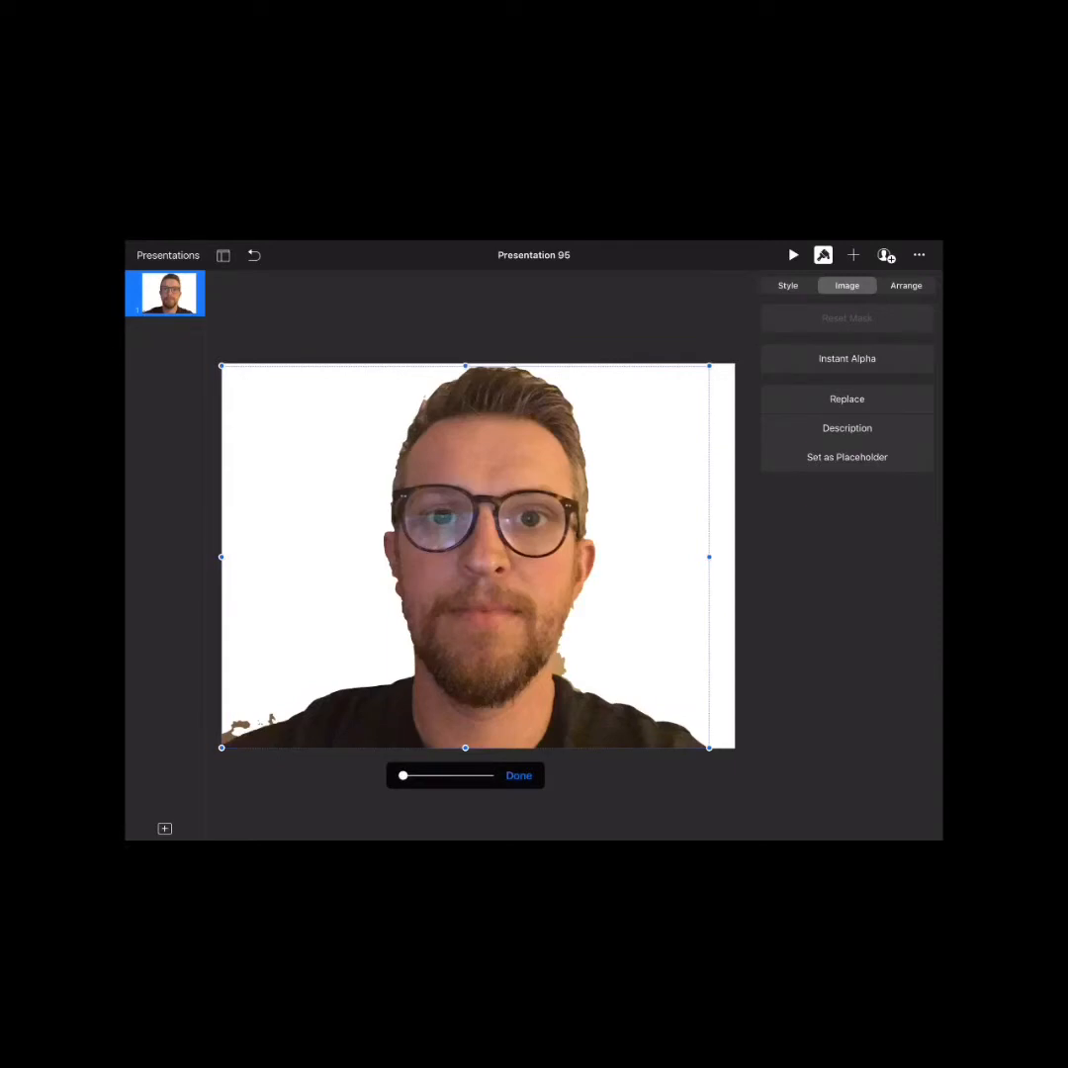
- Mask the cut-out selfie so only the right half of the face remains on the slide
click(518, 776)
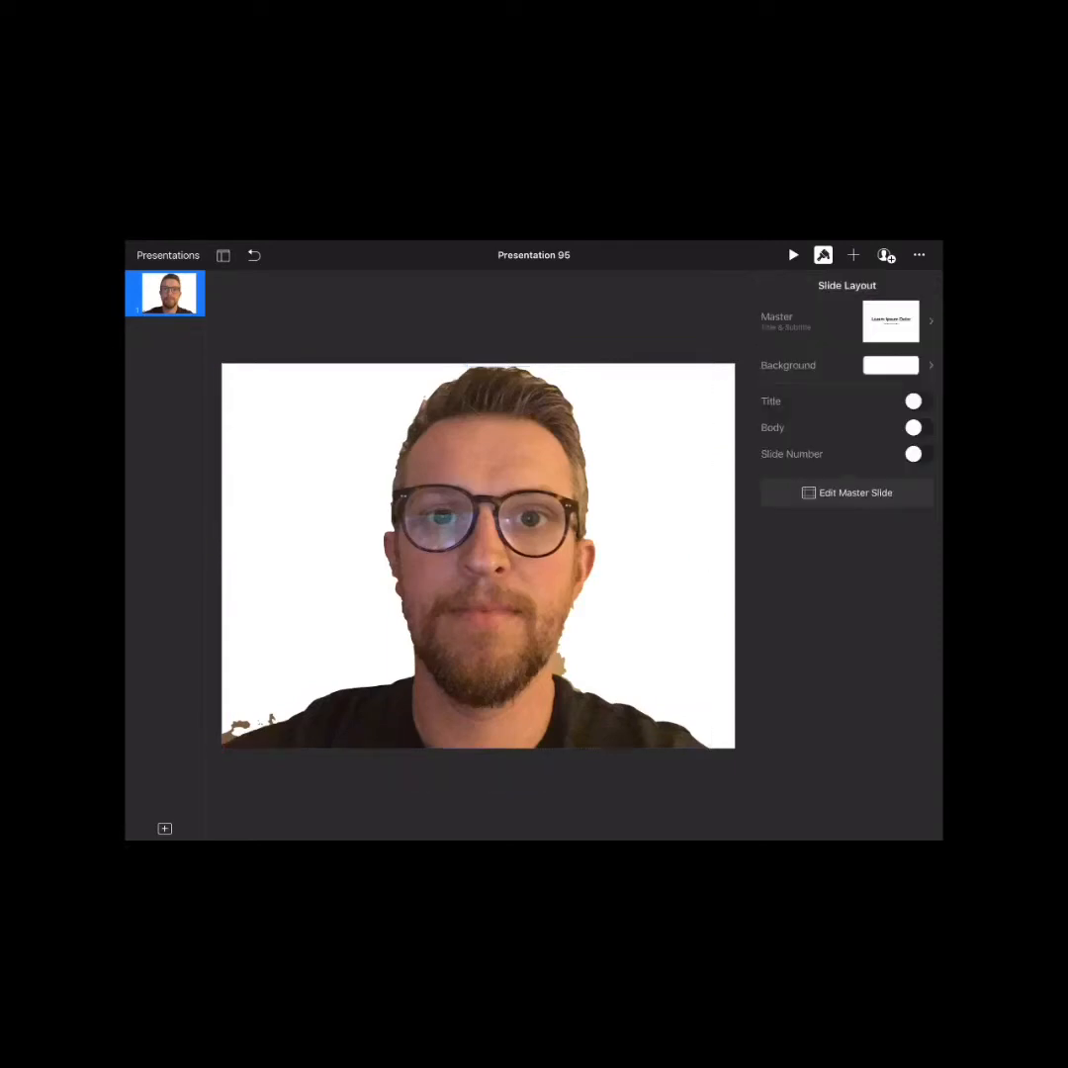
click(479, 556)
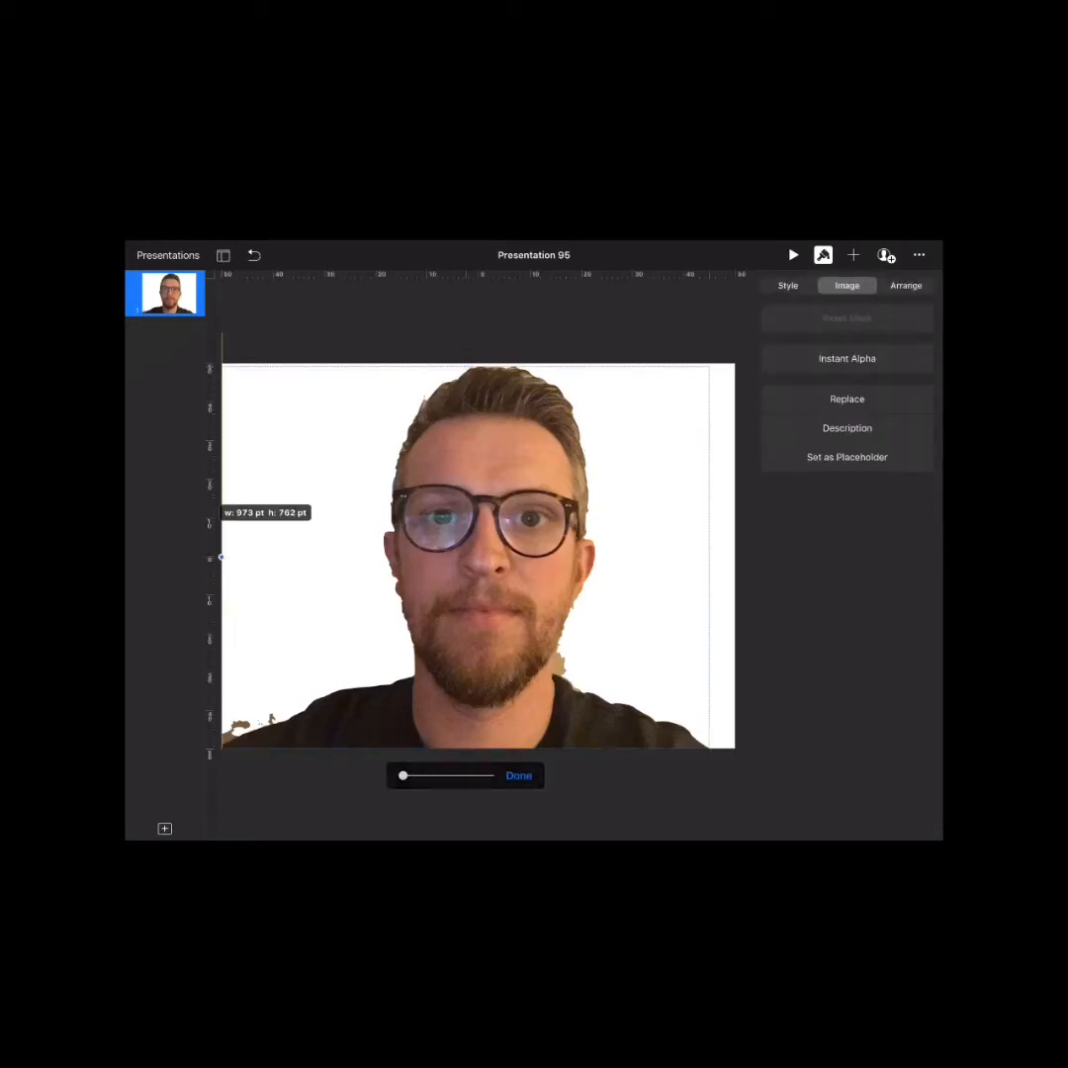
drag(221, 558, 478, 558)
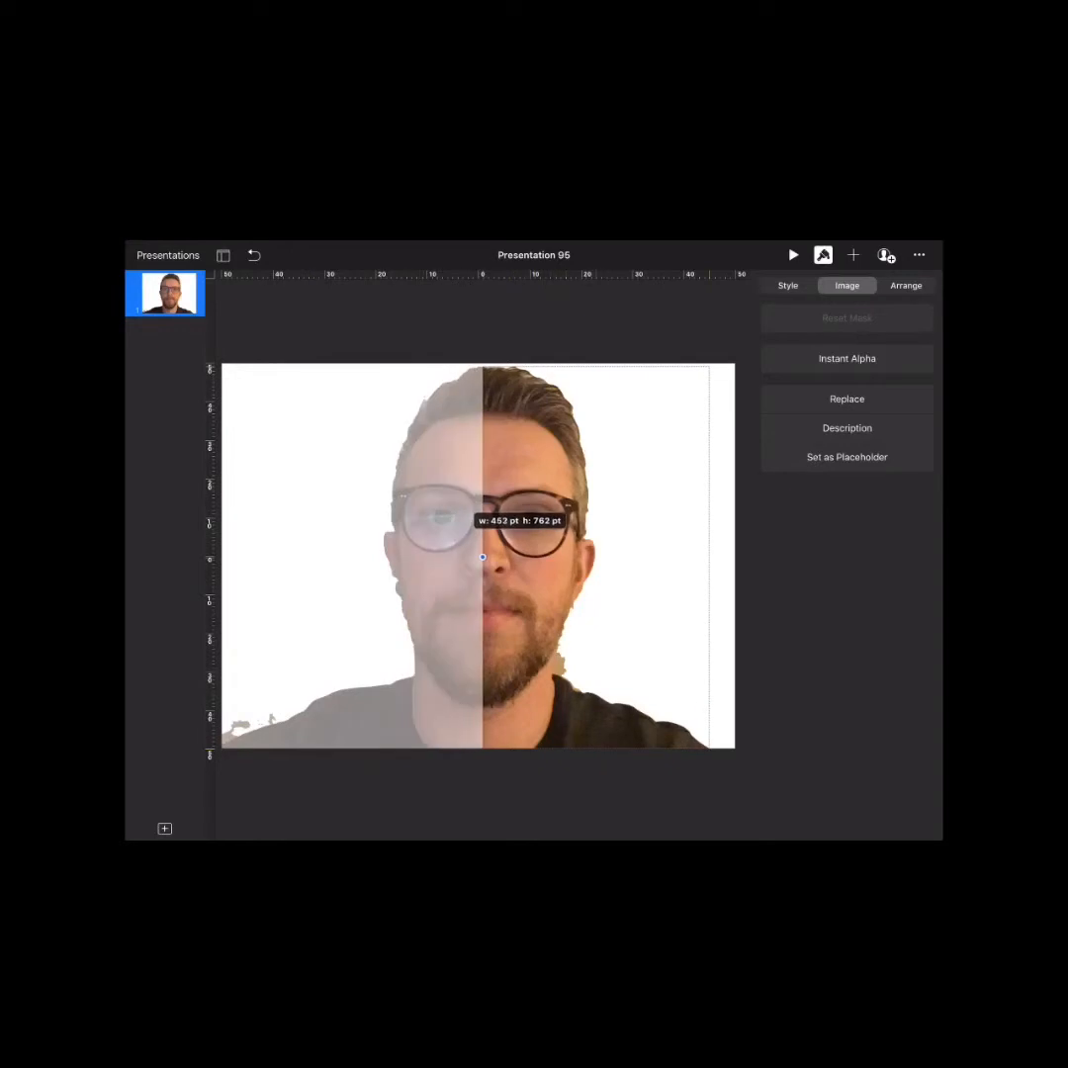
click(846, 358)
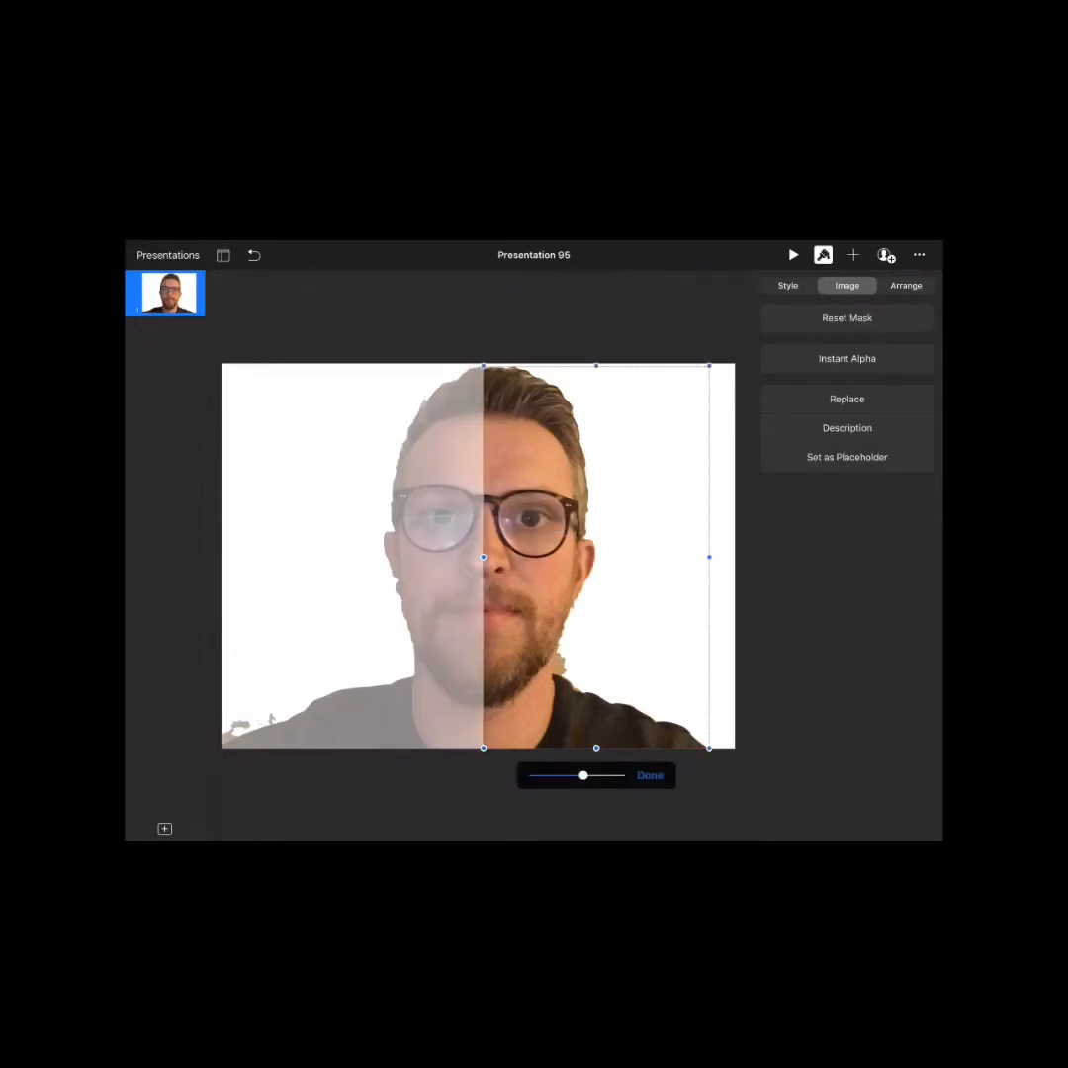
click(649, 775)
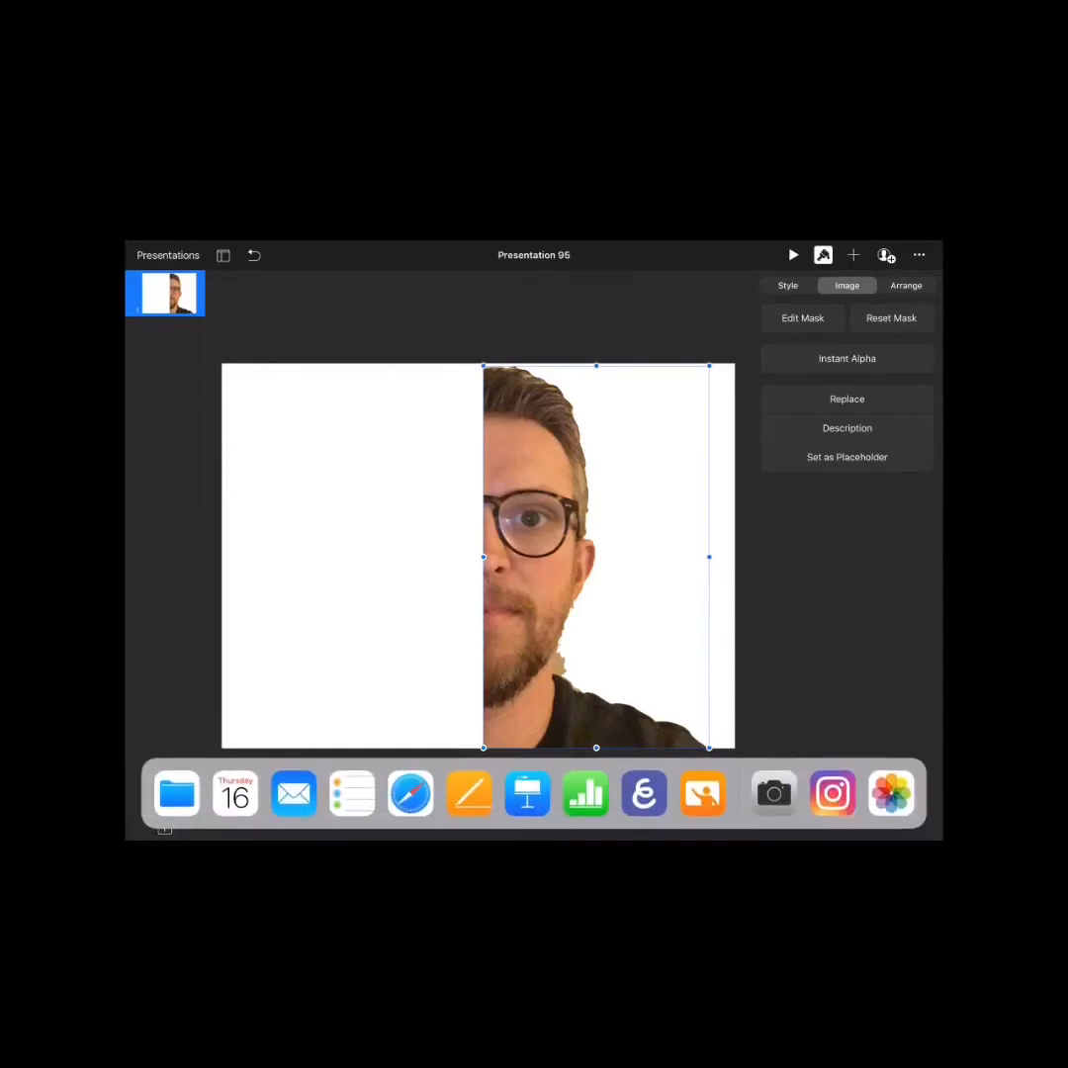
click(847, 399)
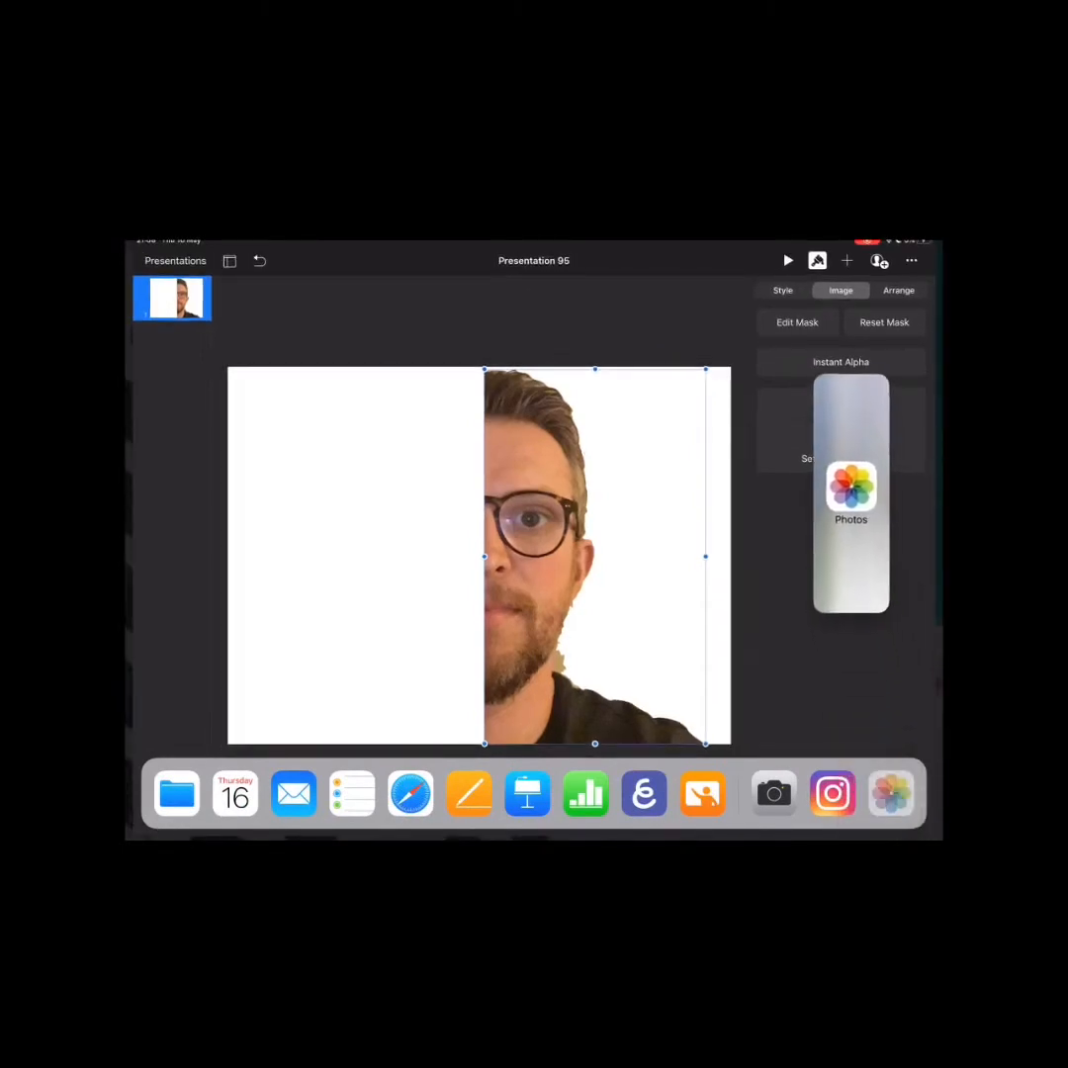
click(851, 490)
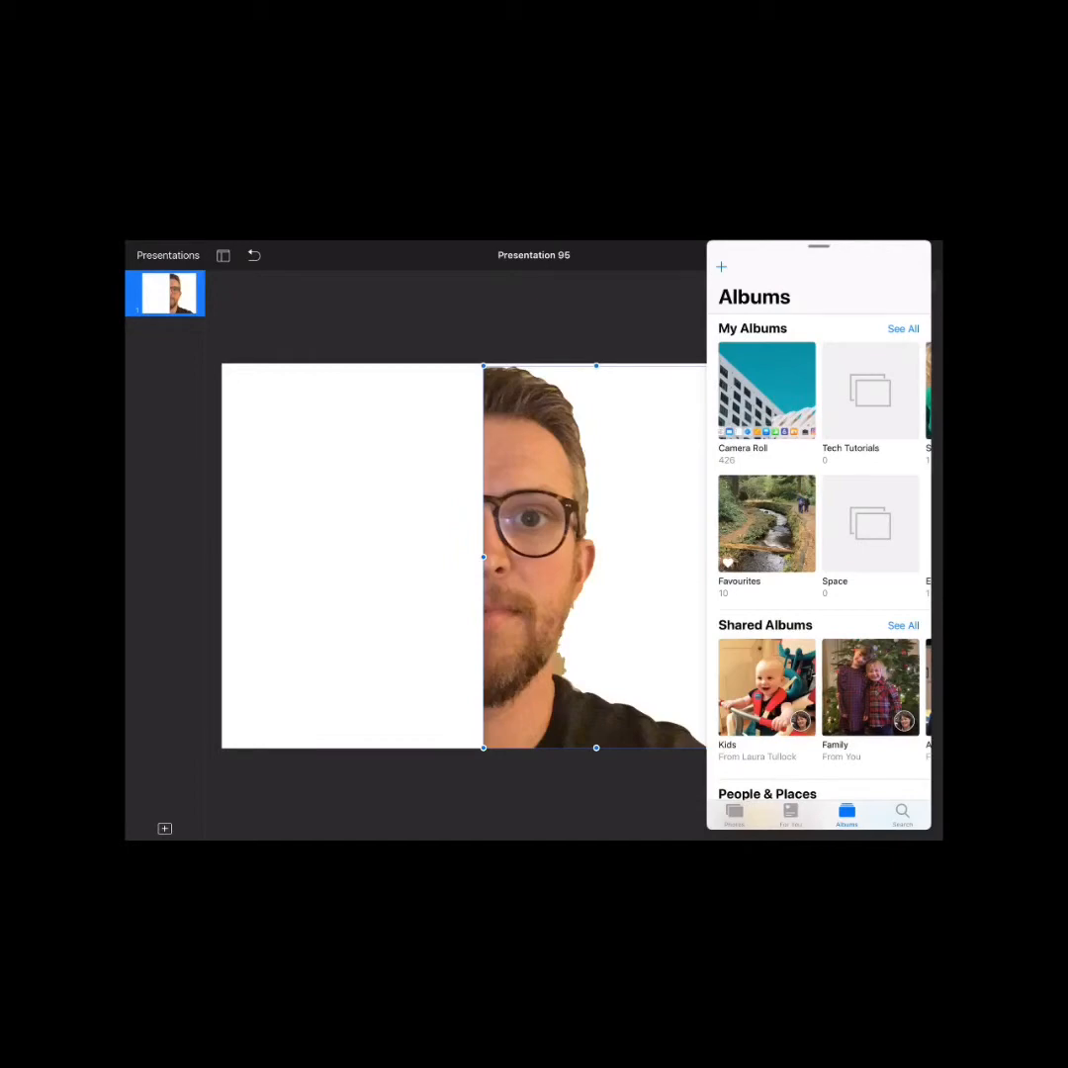
click(768, 392)
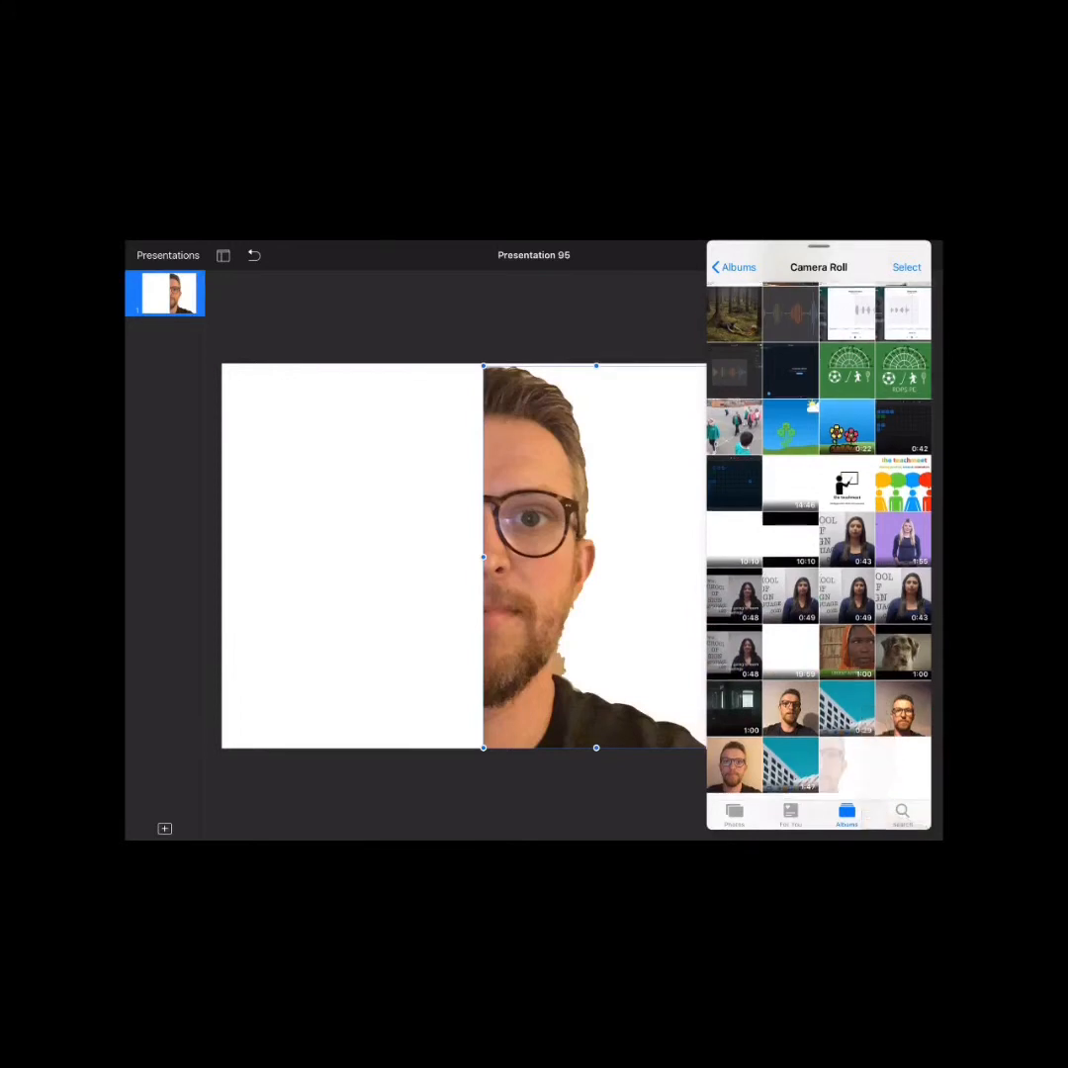
scroll(down, 3)
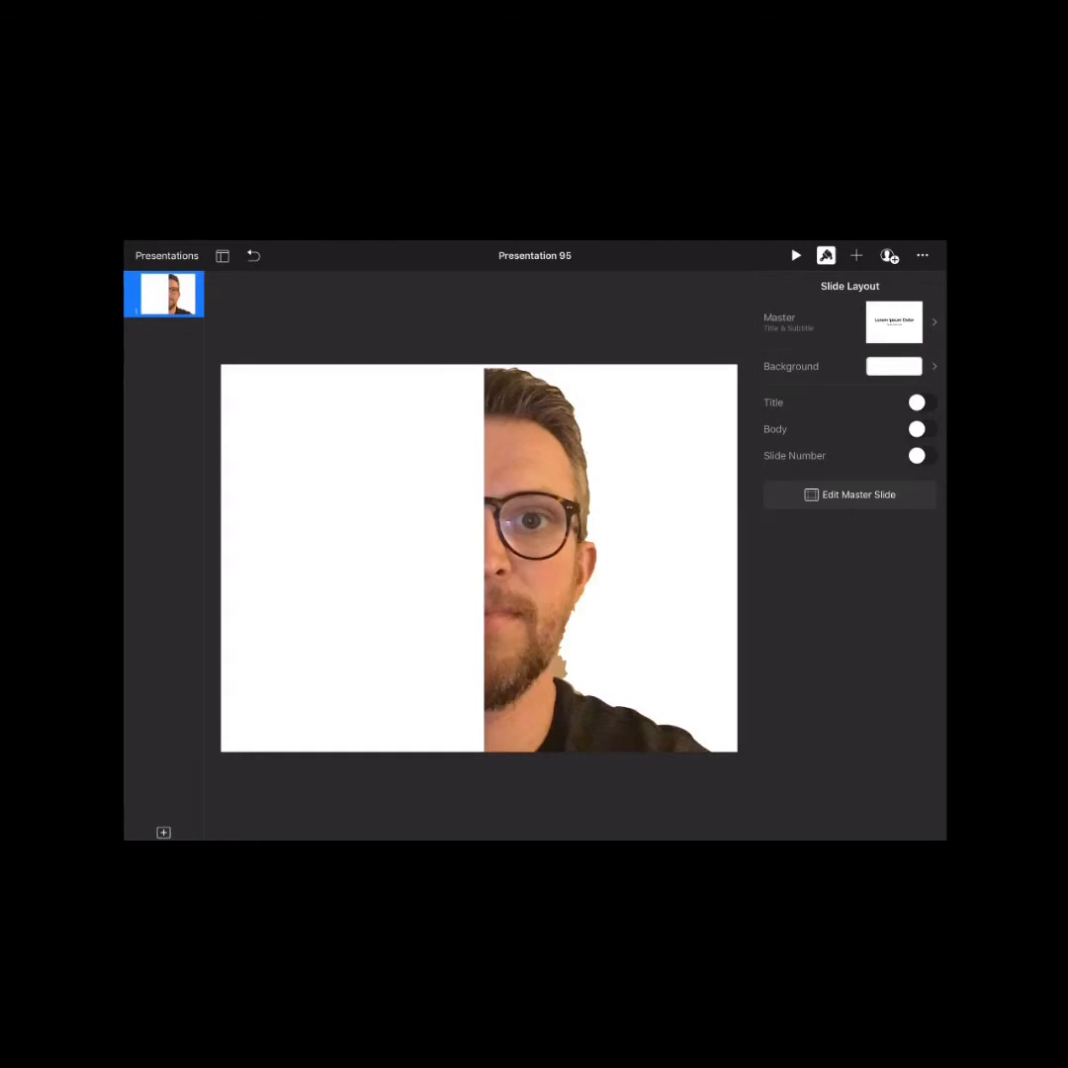
- Insert a new Drawing on the slide and select a fine black pen for sketching
click(855, 256)
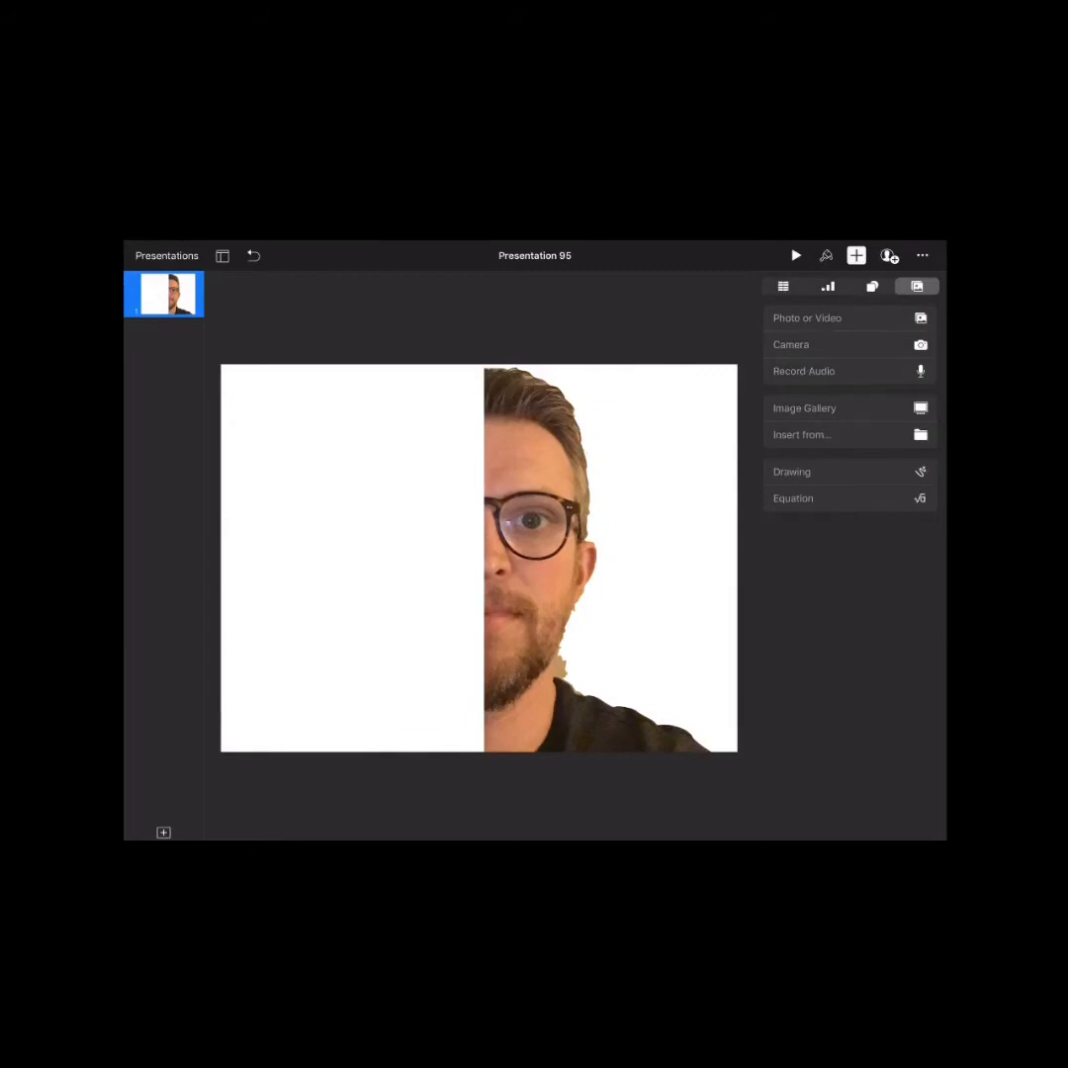
click(791, 471)
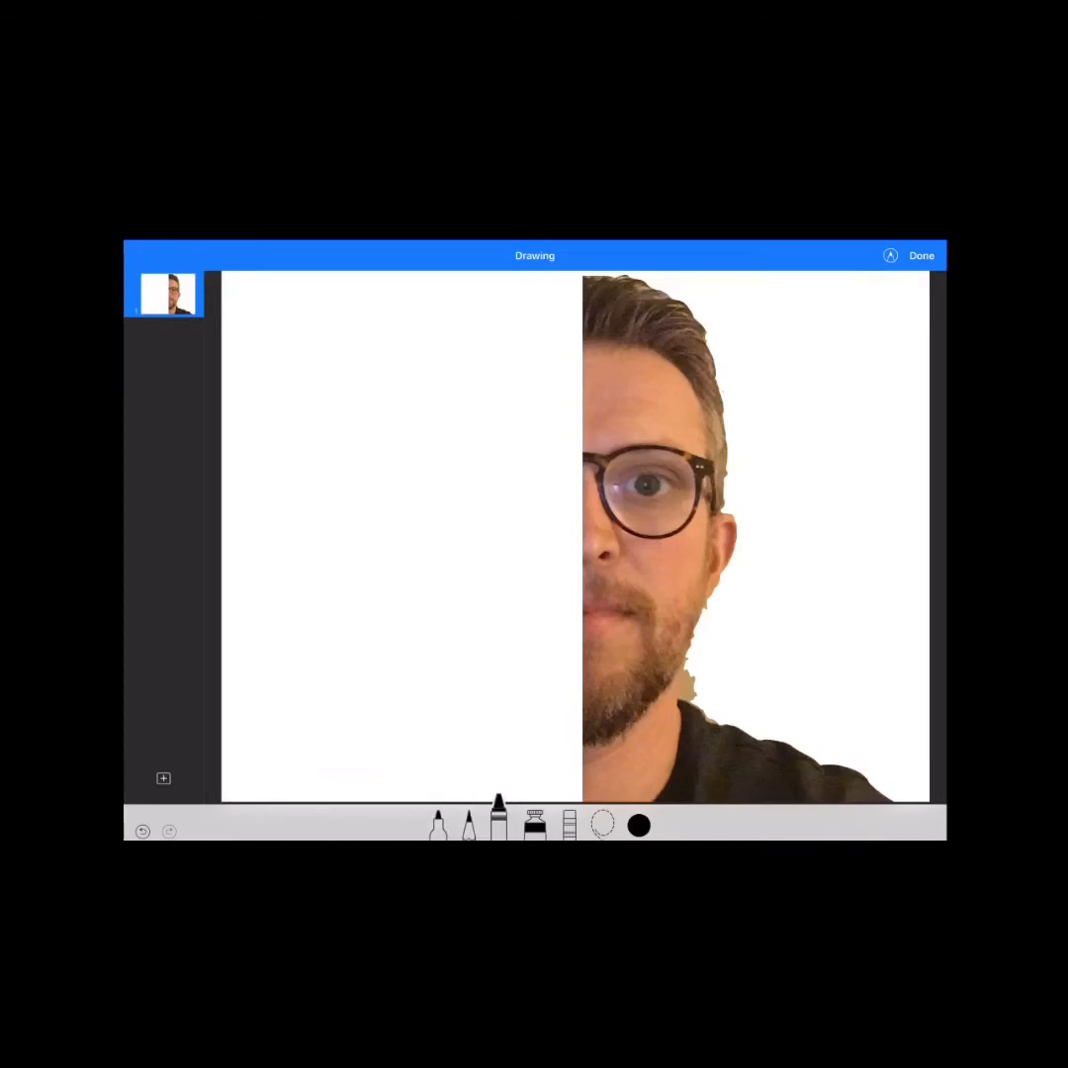
click(536, 823)
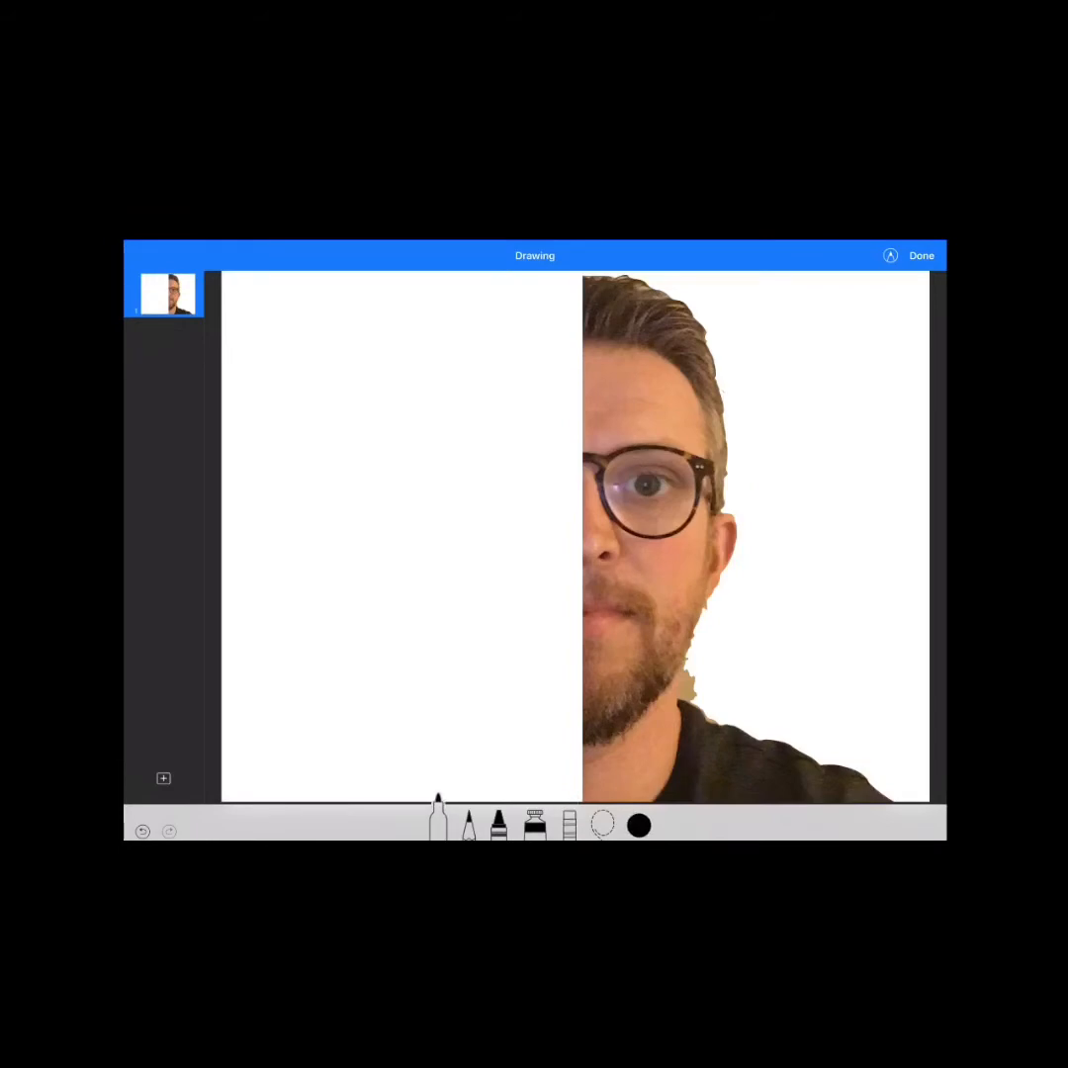
click(436, 827)
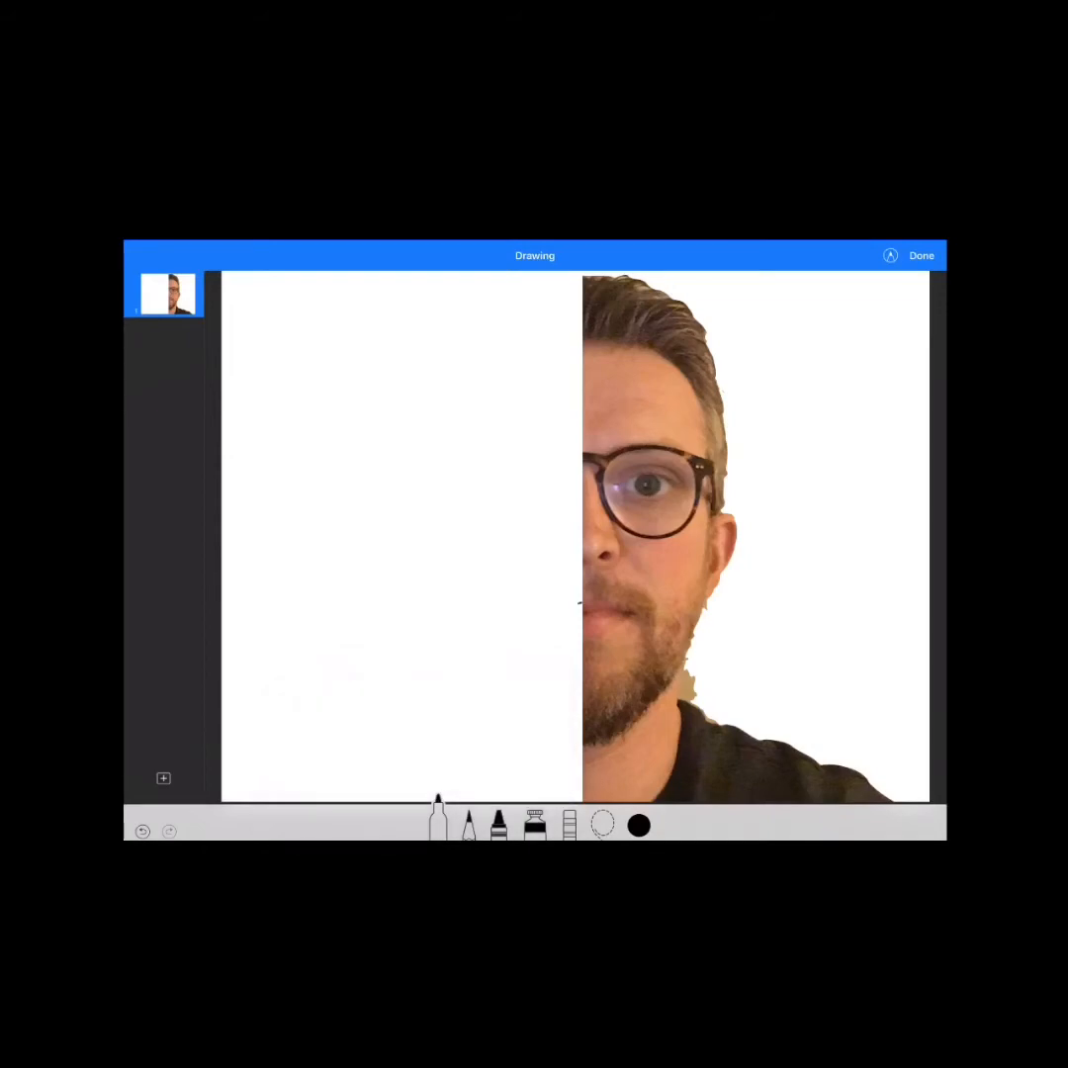
- Outline the left glasses lens, then the head, ear and beard in black pen
drag(554, 603, 578, 611)
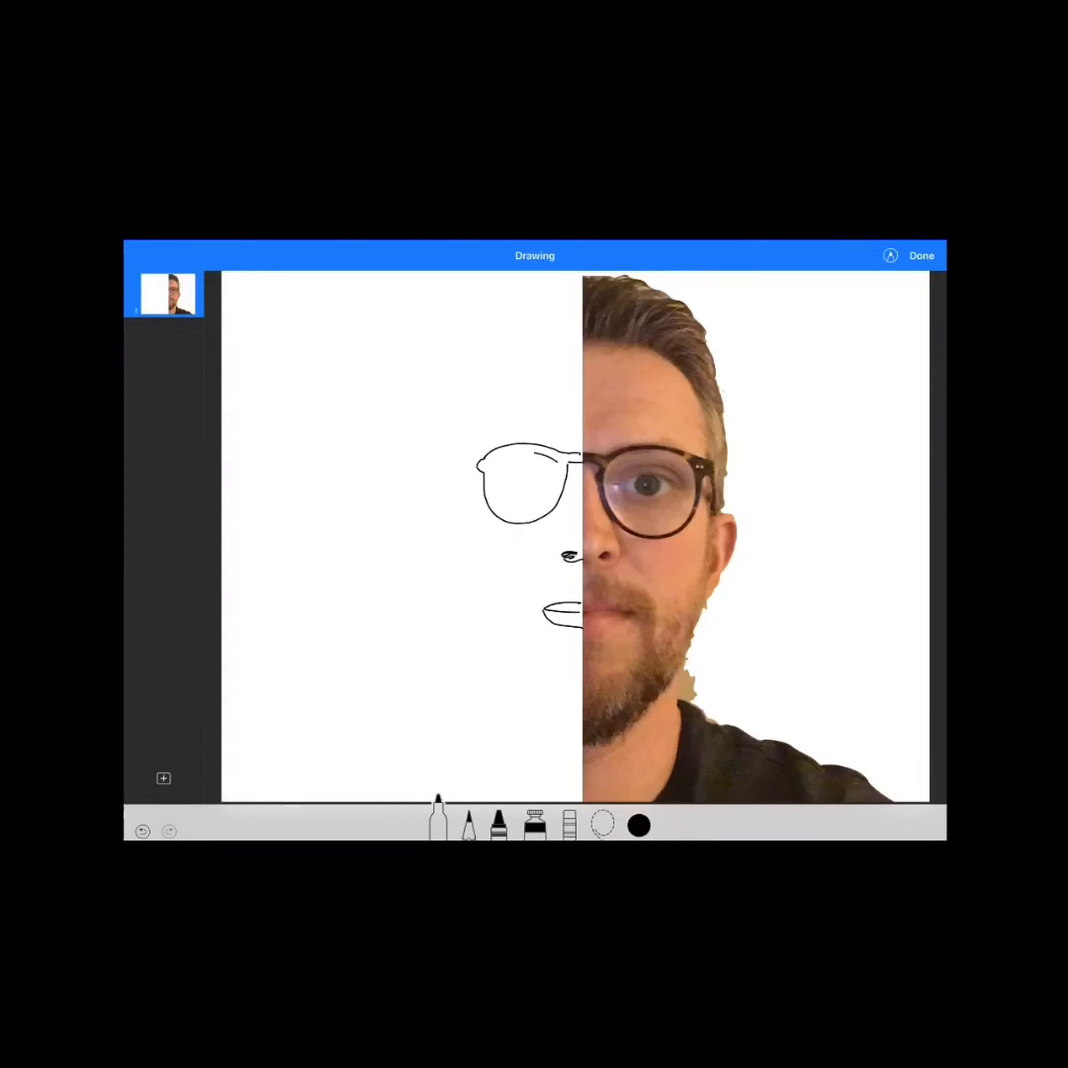
drag(505, 475, 530, 495)
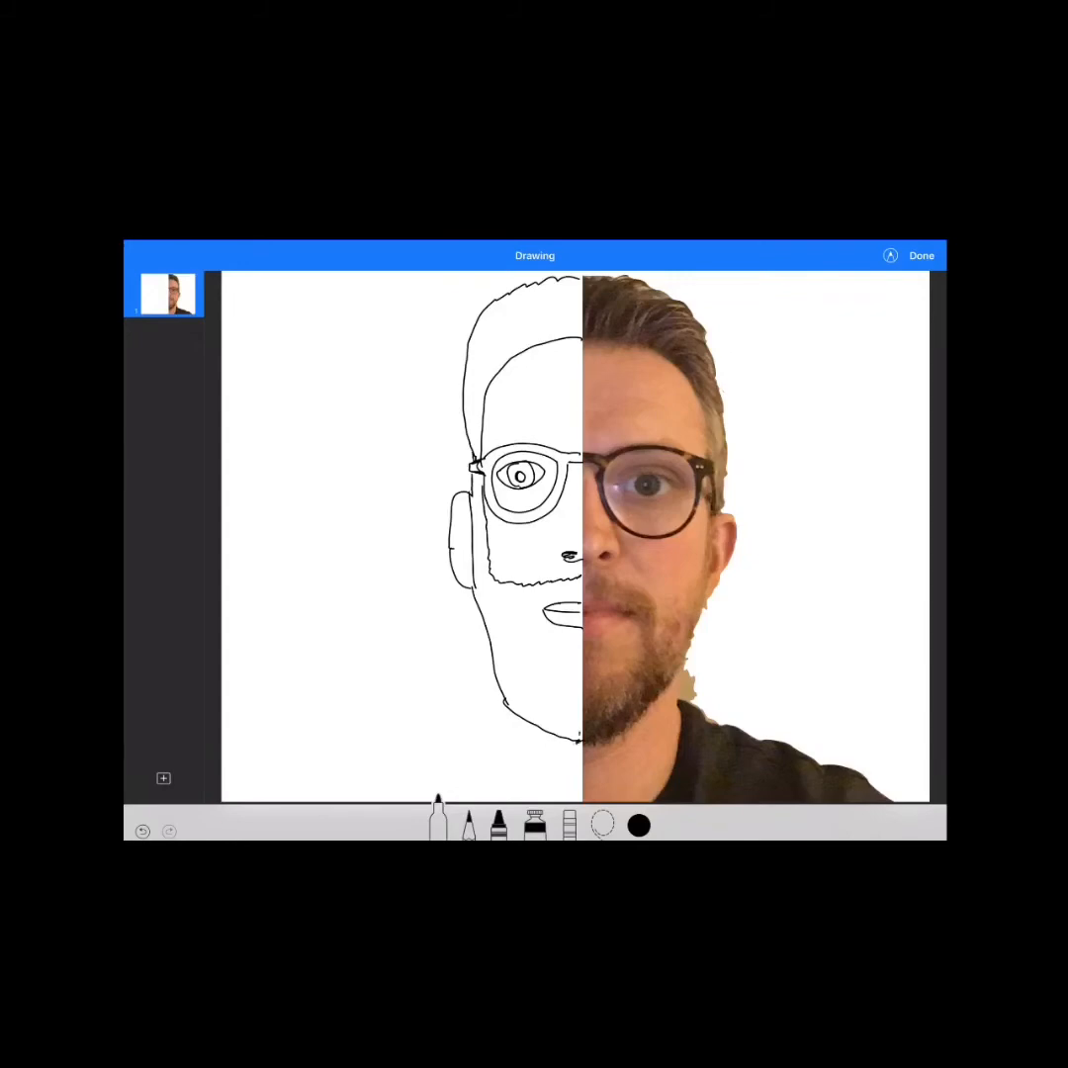
- Colour the eye purple with a marker, then fill the forehead lightning bolt yellow with a broad brush
click(641, 823)
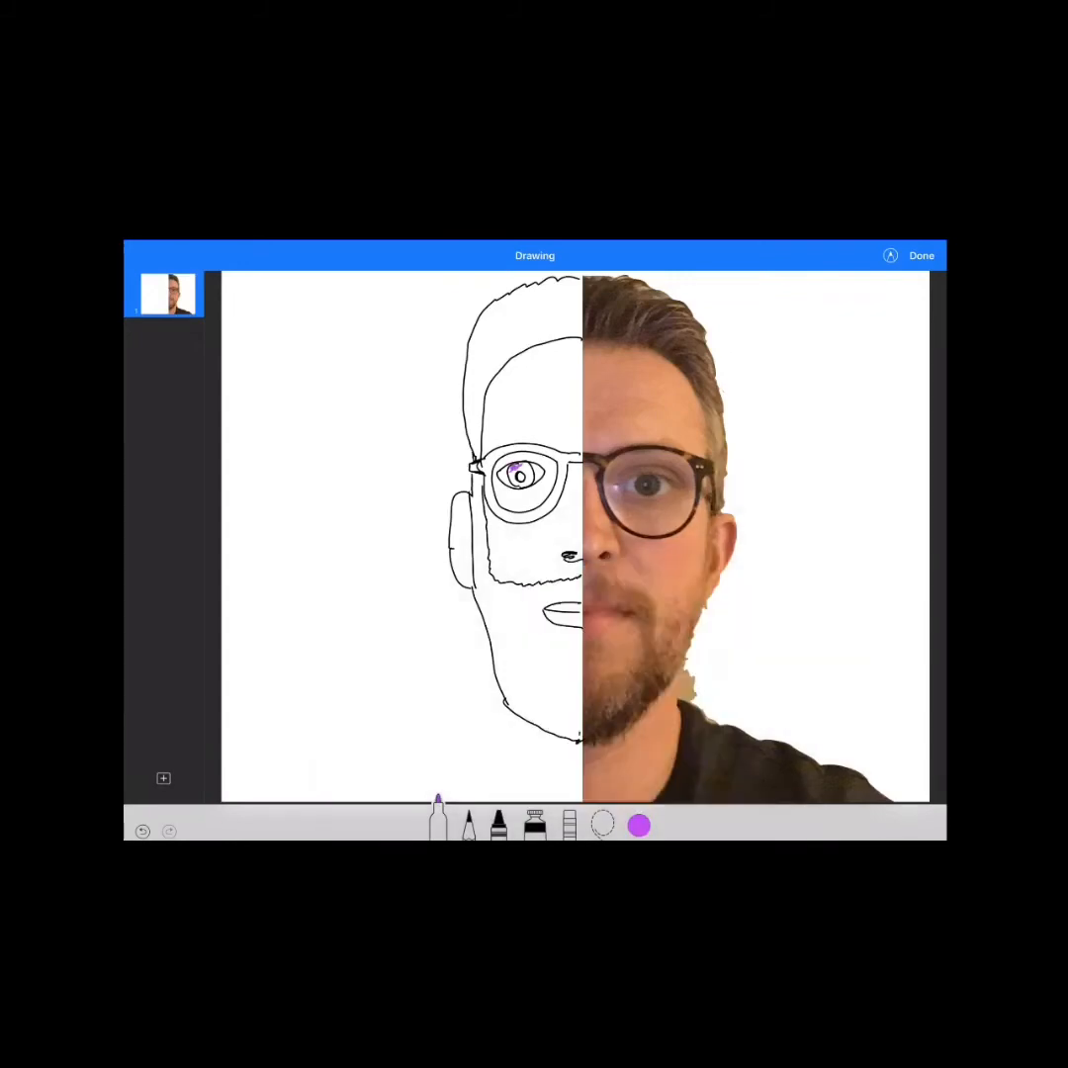
click(534, 827)
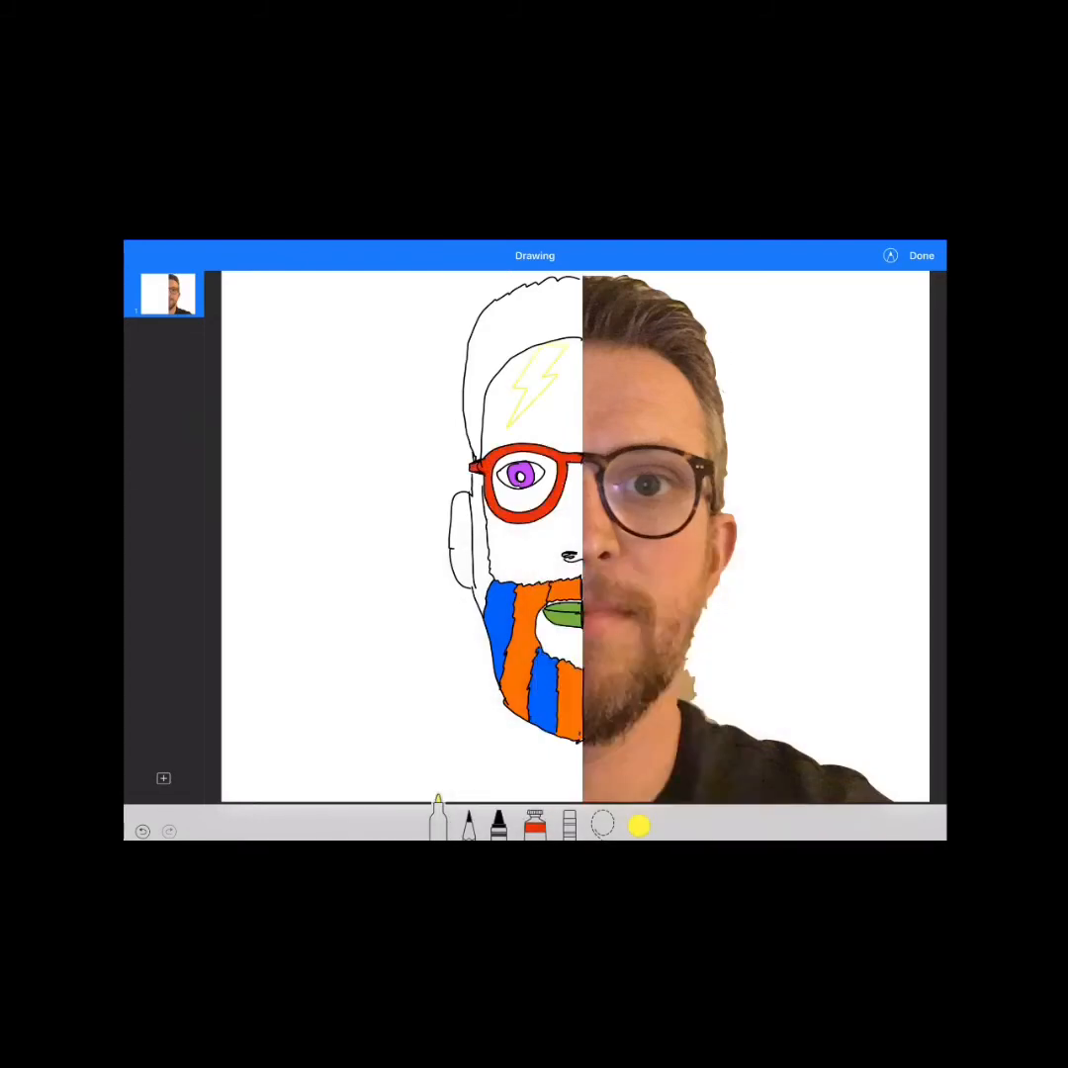
click(534, 827)
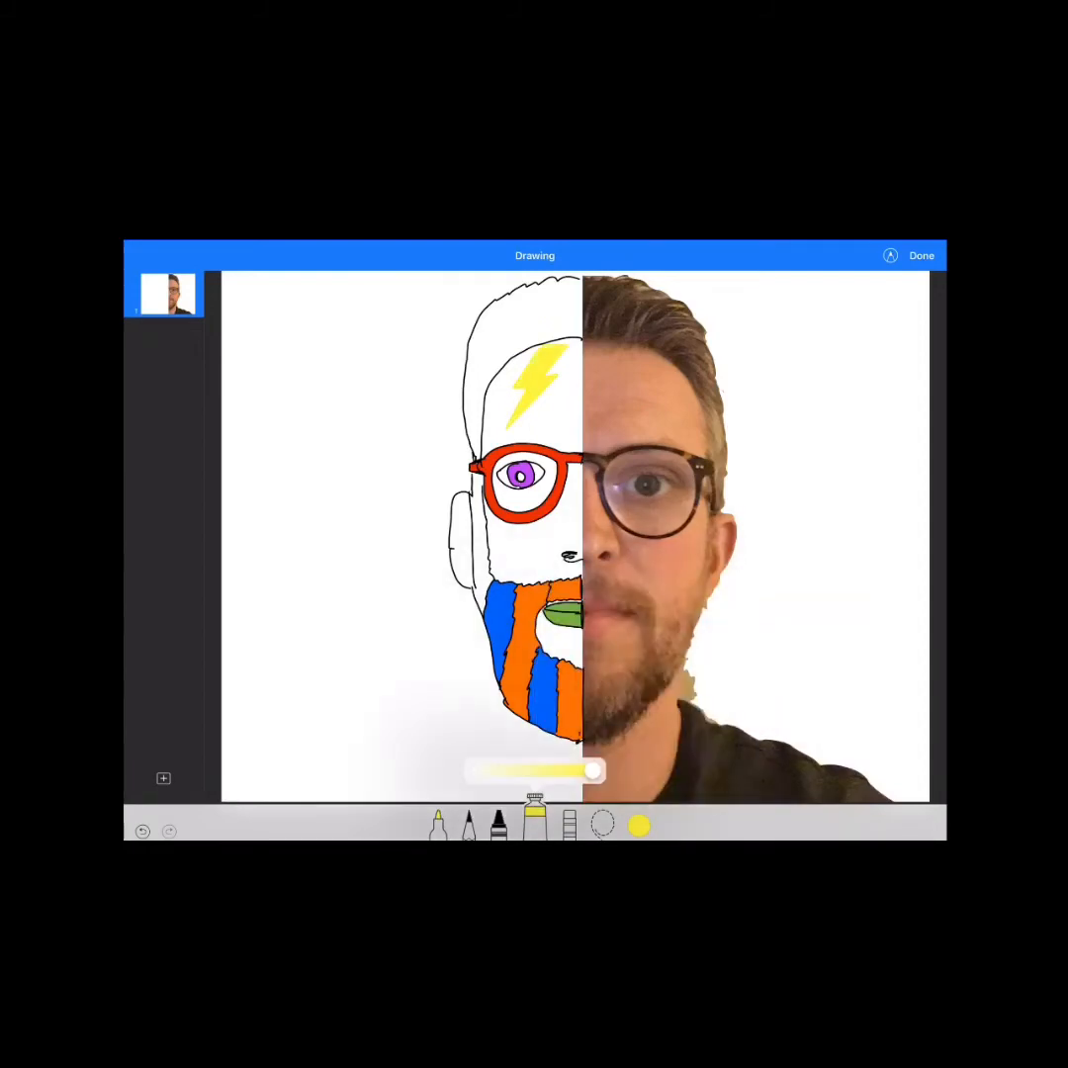
- Switch ink colours to draw the striped hair, blue ear, shirt outline and large purple lightning bolt
click(639, 823)
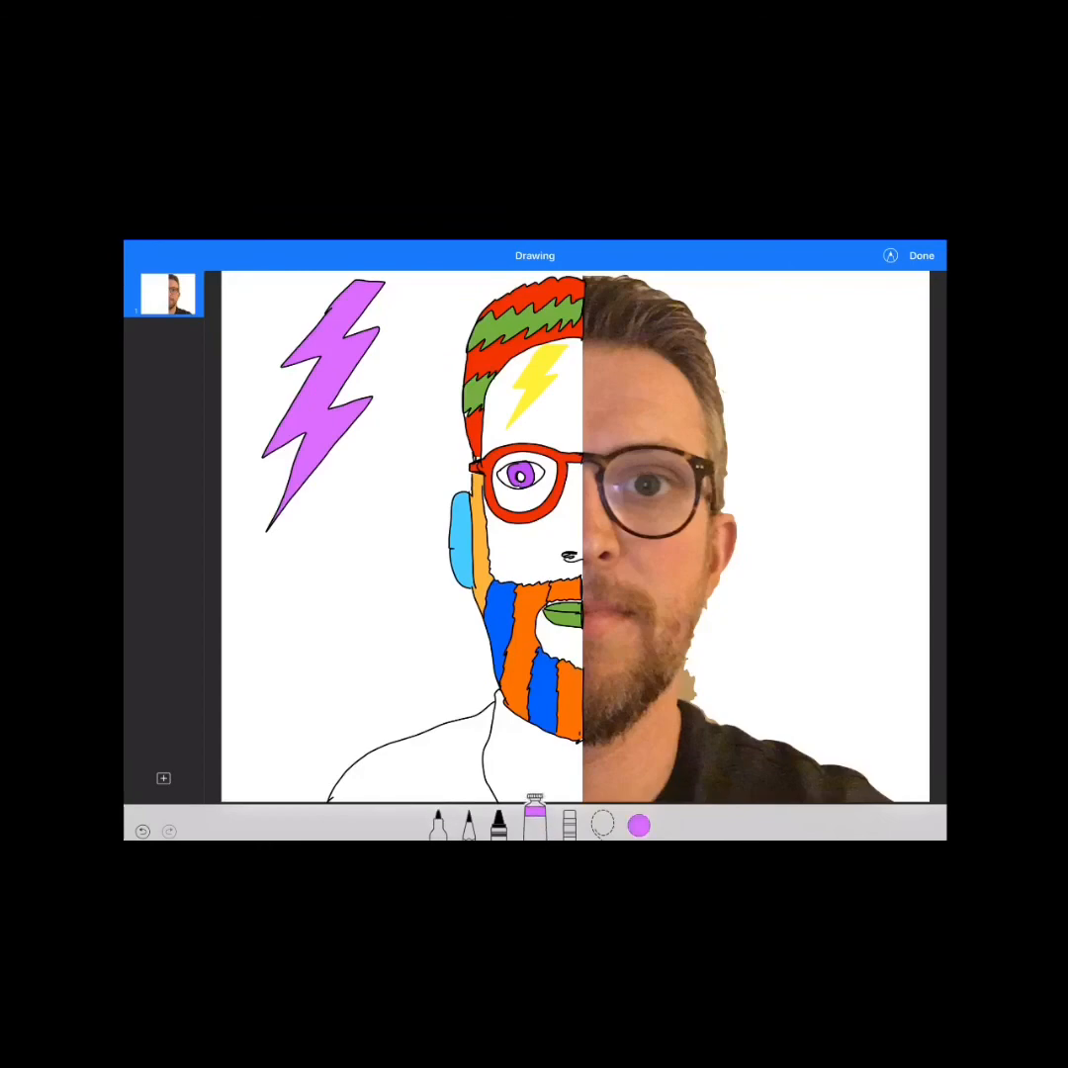
click(641, 823)
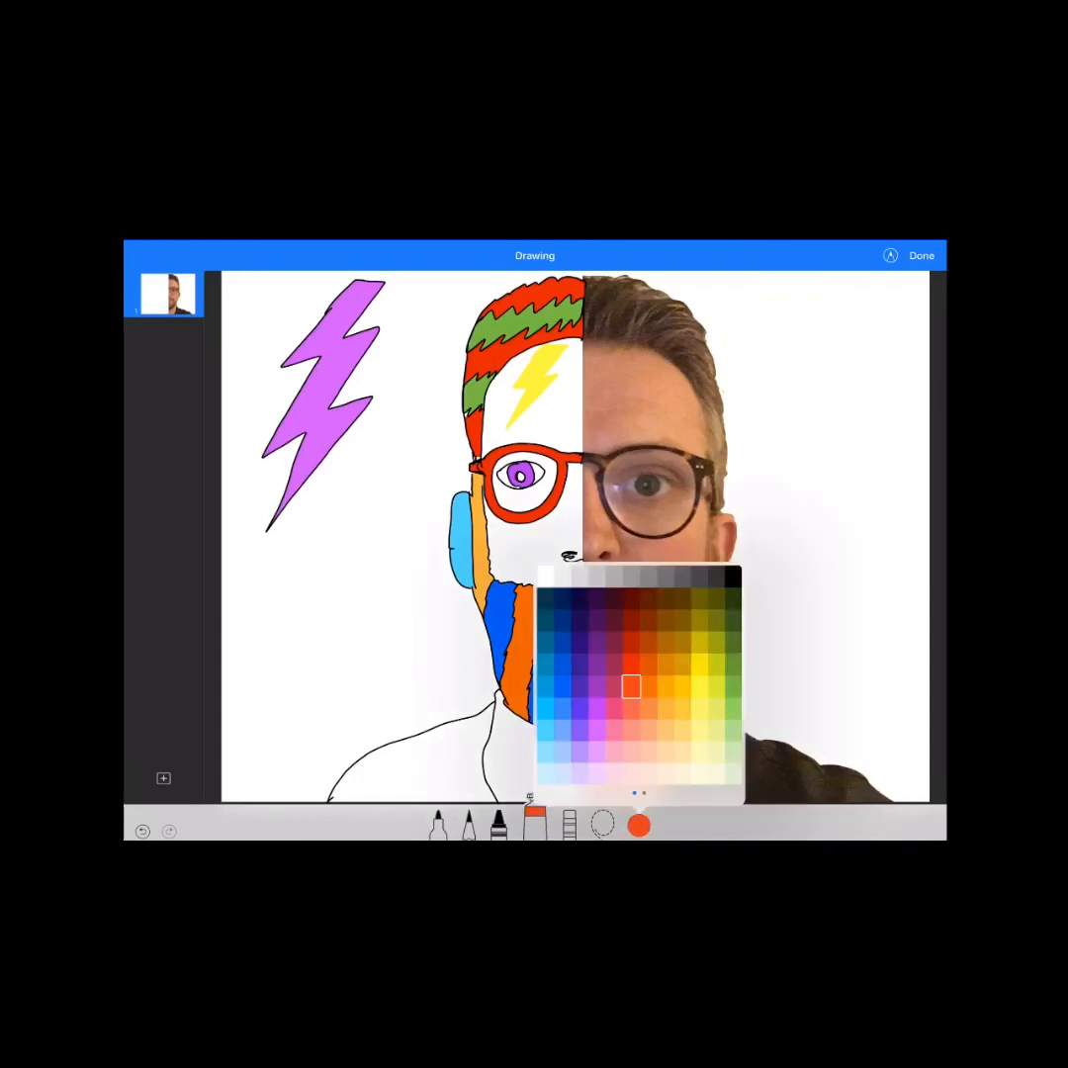